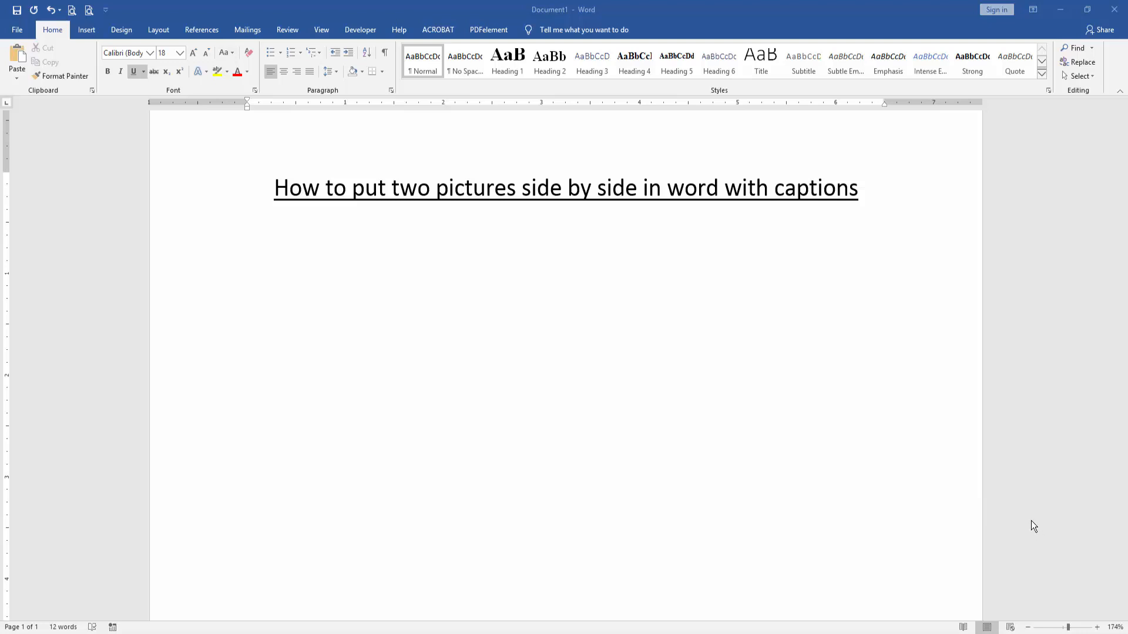
{"action": "mouse_move", "coordinate": [674, 433]}
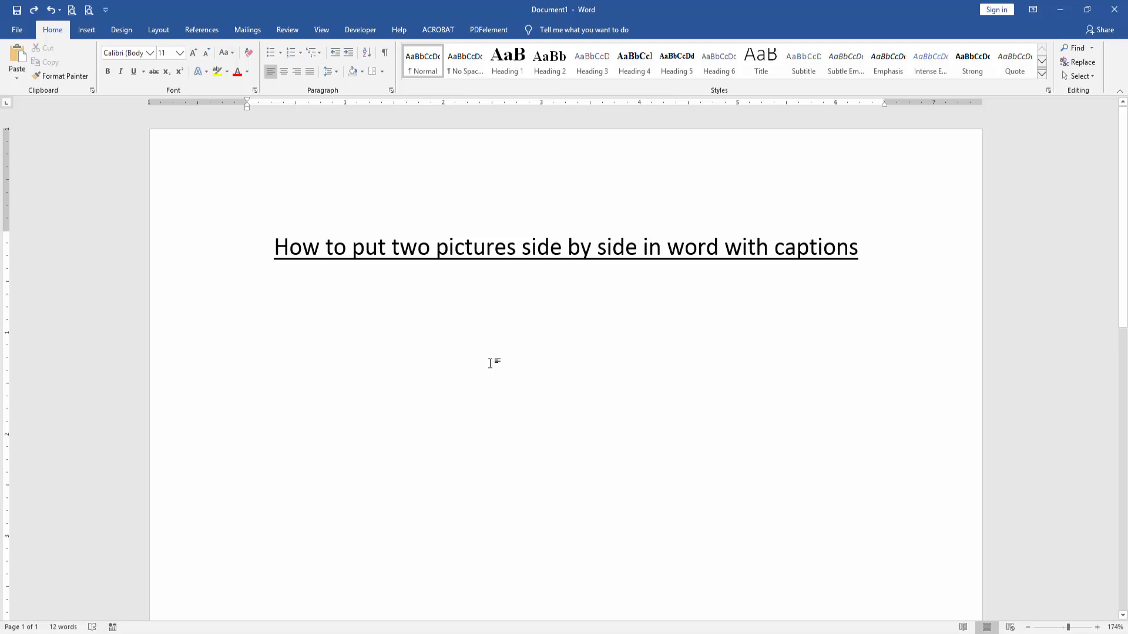
{"action": "mouse_move", "coordinate": [412, 372]}
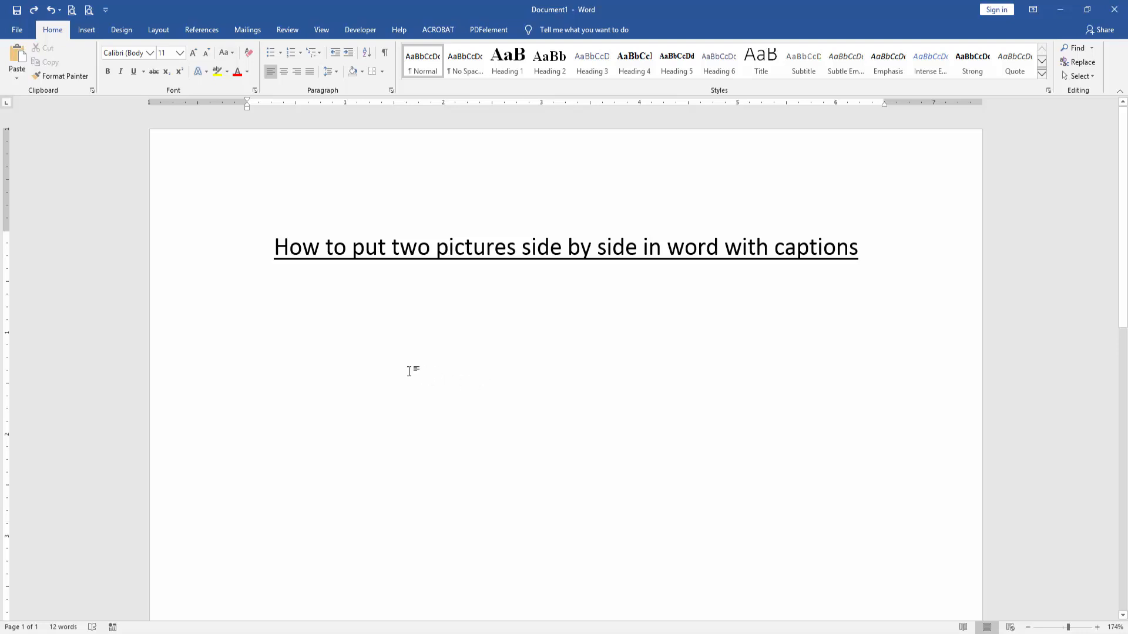
- Insert leaf photos IMG_5323 and IMG_5332 from the images folder below the title
{"action": "left_click", "coordinate": [85, 29]}
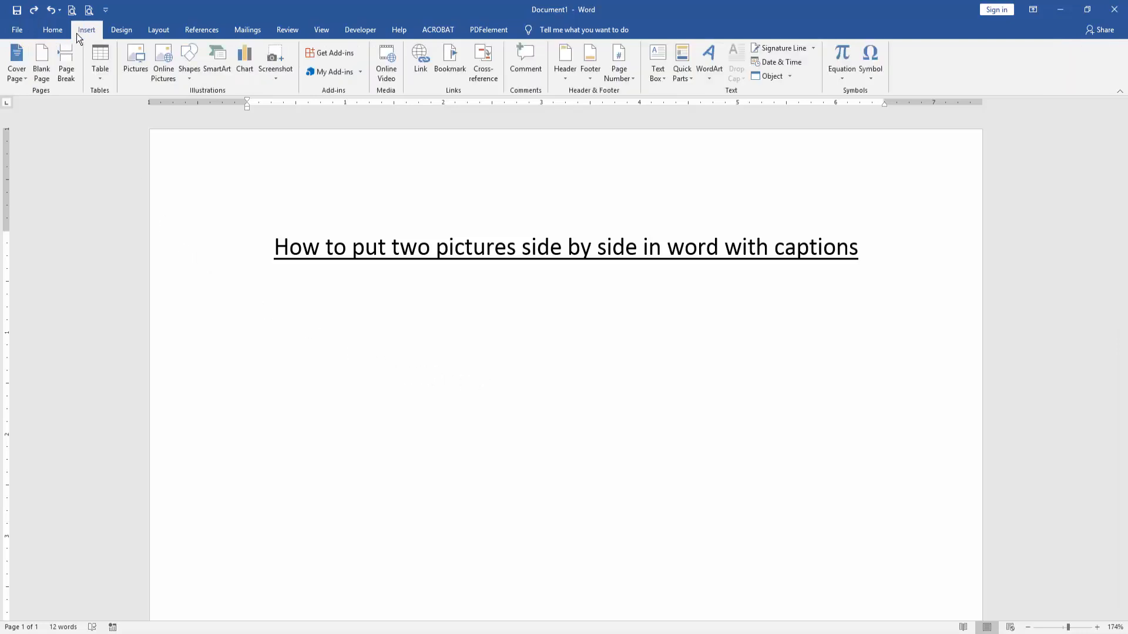
{"action": "left_click", "coordinate": [135, 57]}
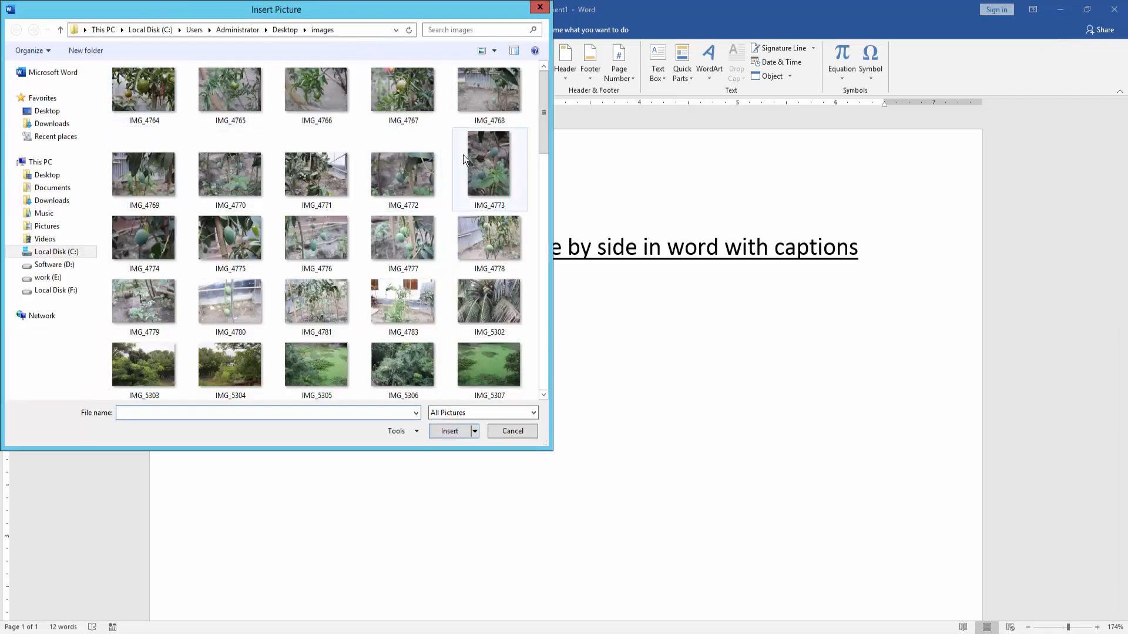
{"action": "scroll", "scroll_direction": "down", "scroll_amount": 3}
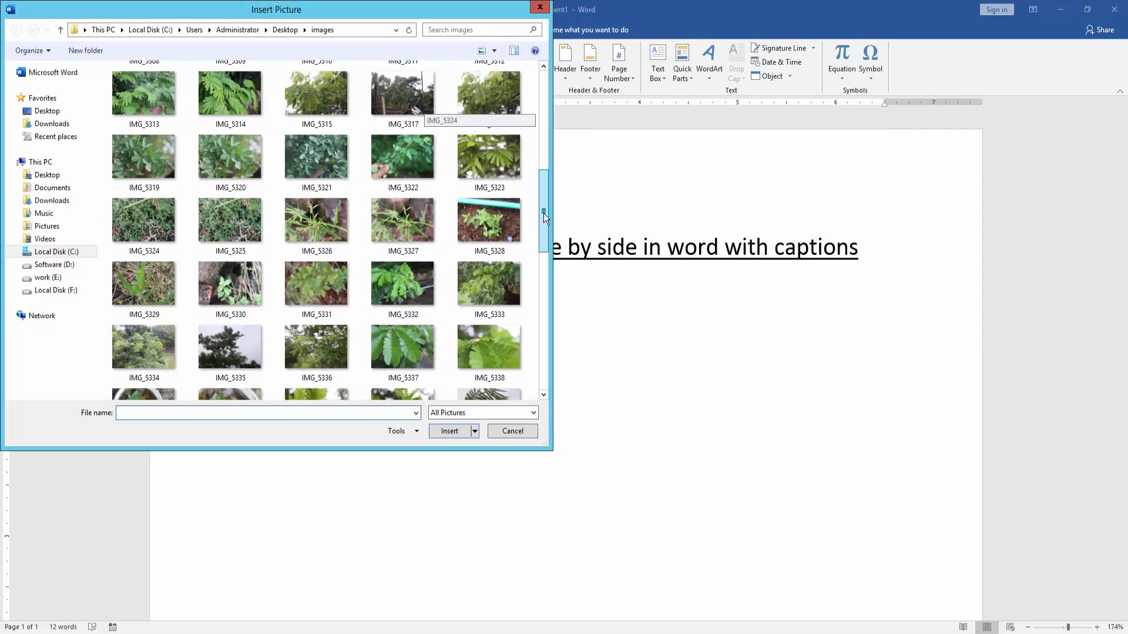
{"action": "left_click", "coordinate": [489, 154]}
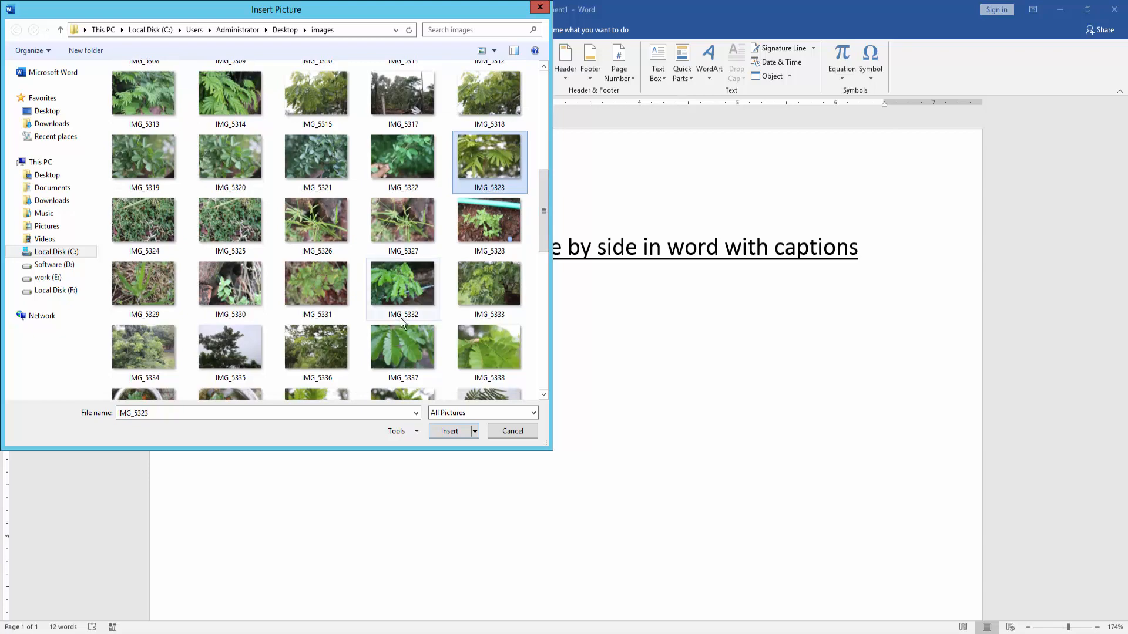
{"action": "left_click", "coordinate": [512, 430]}
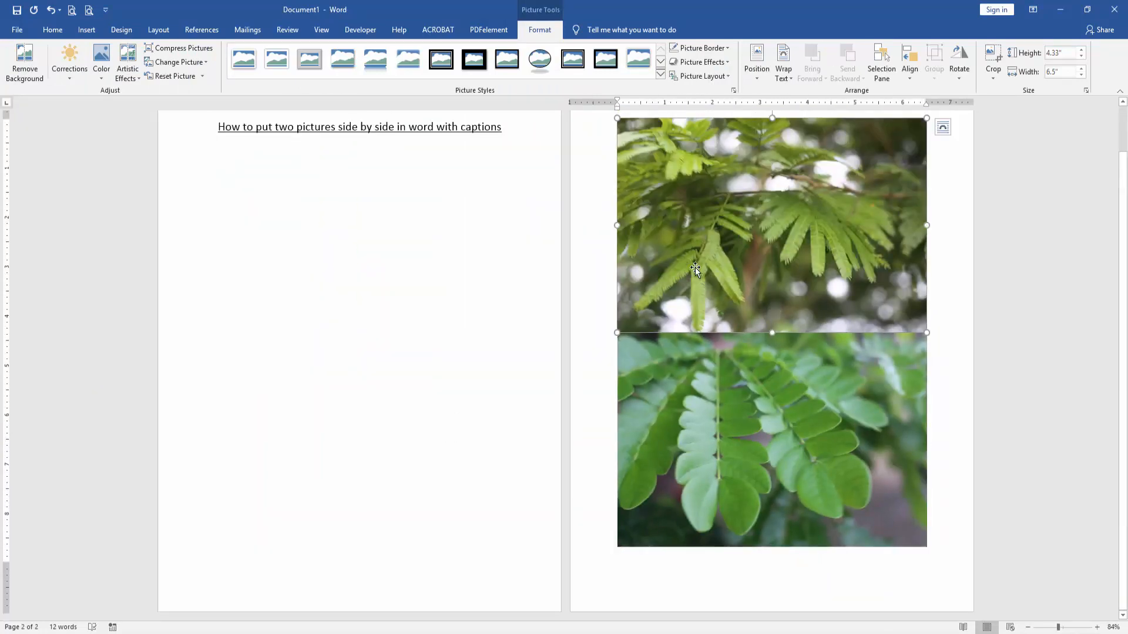
{"action": "mouse_move", "coordinate": [768, 129]}
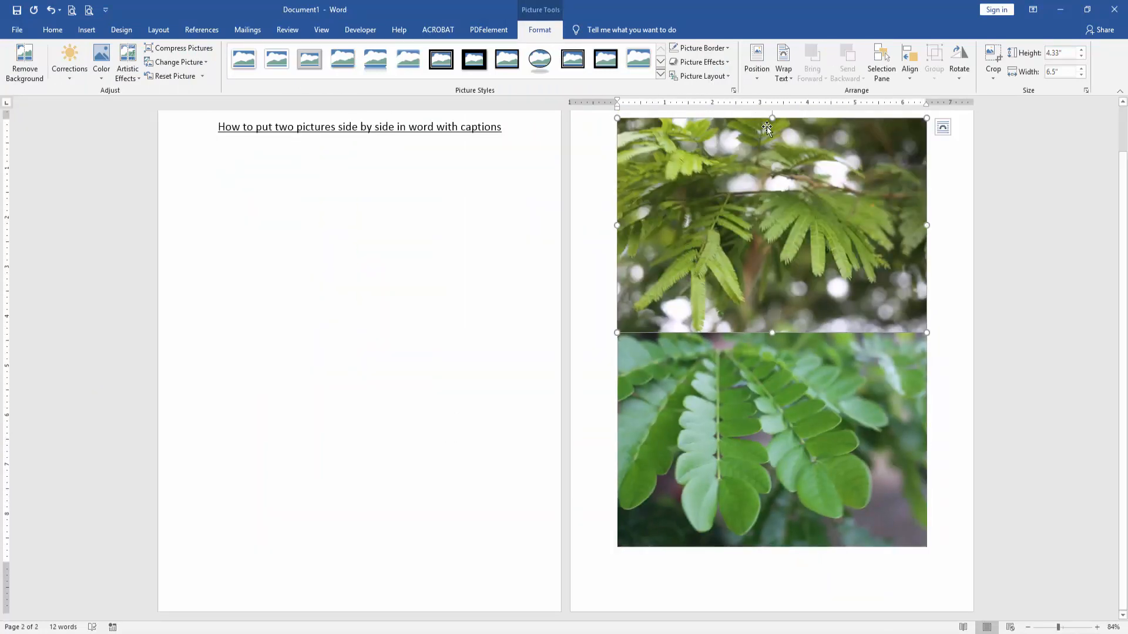
- Float both leaf photos, resize them to about 2.14" x 3.2", and place them side by side
{"action": "left_click", "coordinate": [783, 61]}
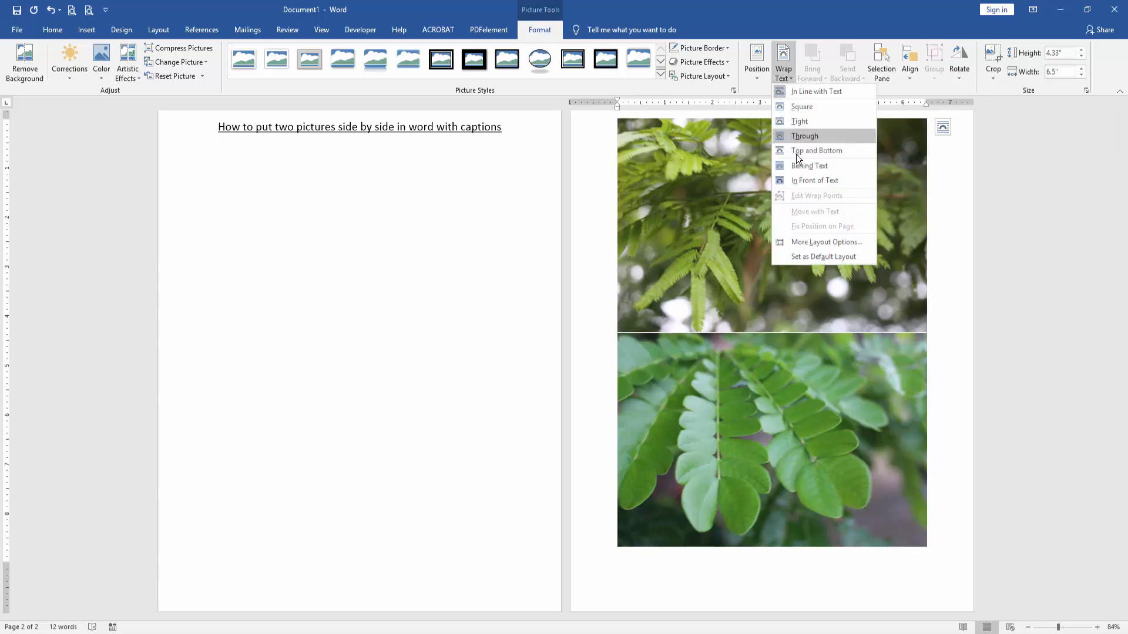
{"action": "left_click", "coordinate": [804, 136]}
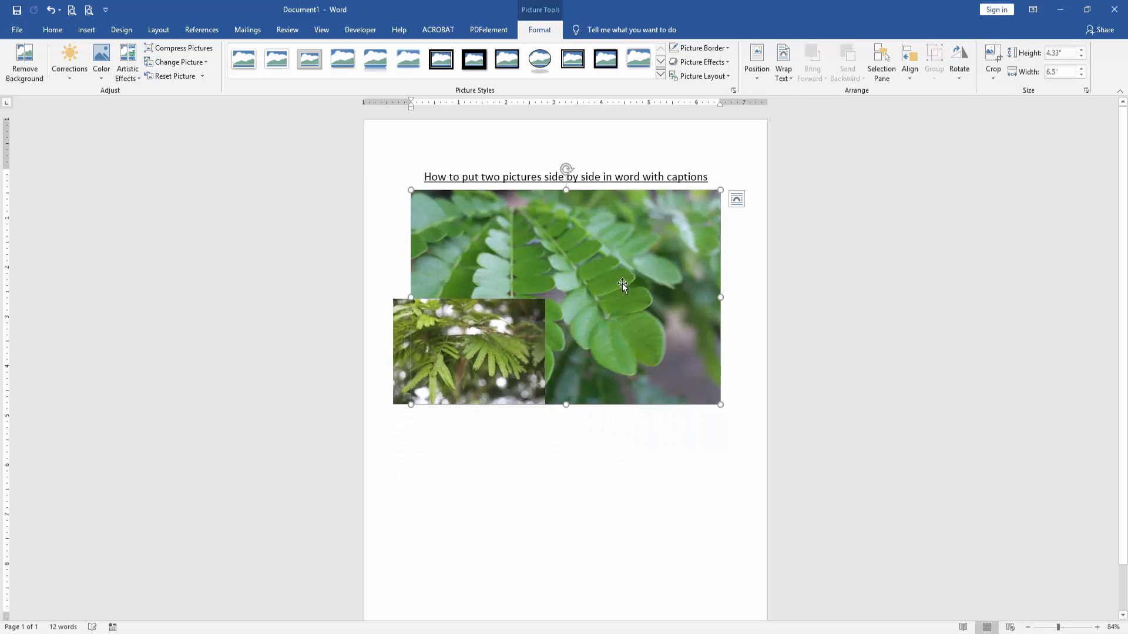
{"action": "left_click", "coordinate": [782, 61]}
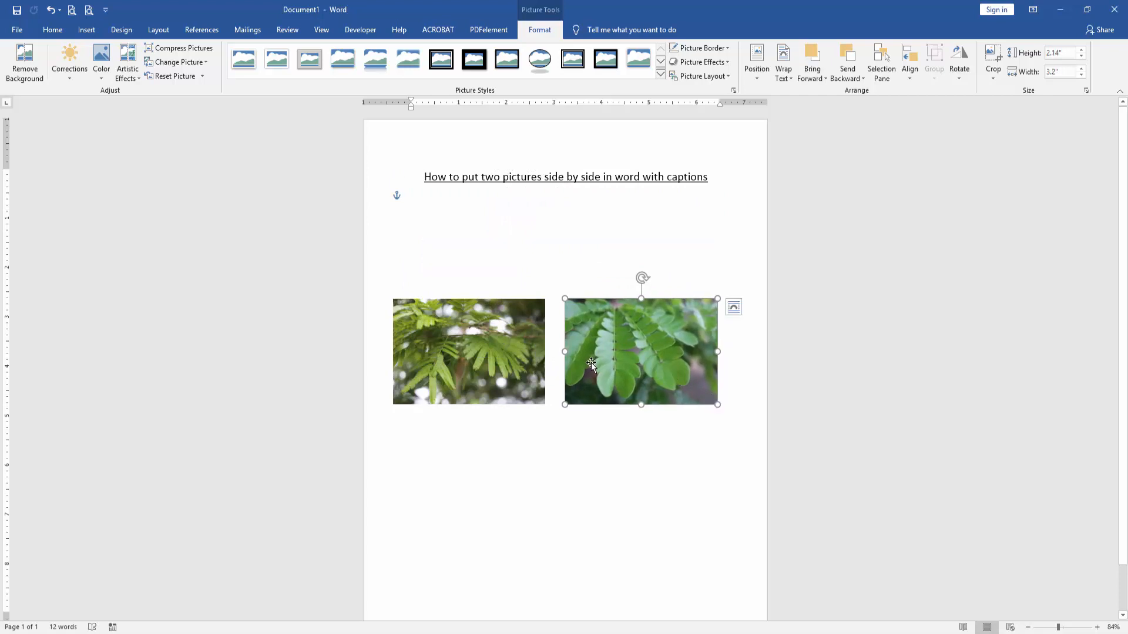
{"action": "left_click", "coordinate": [468, 352]}
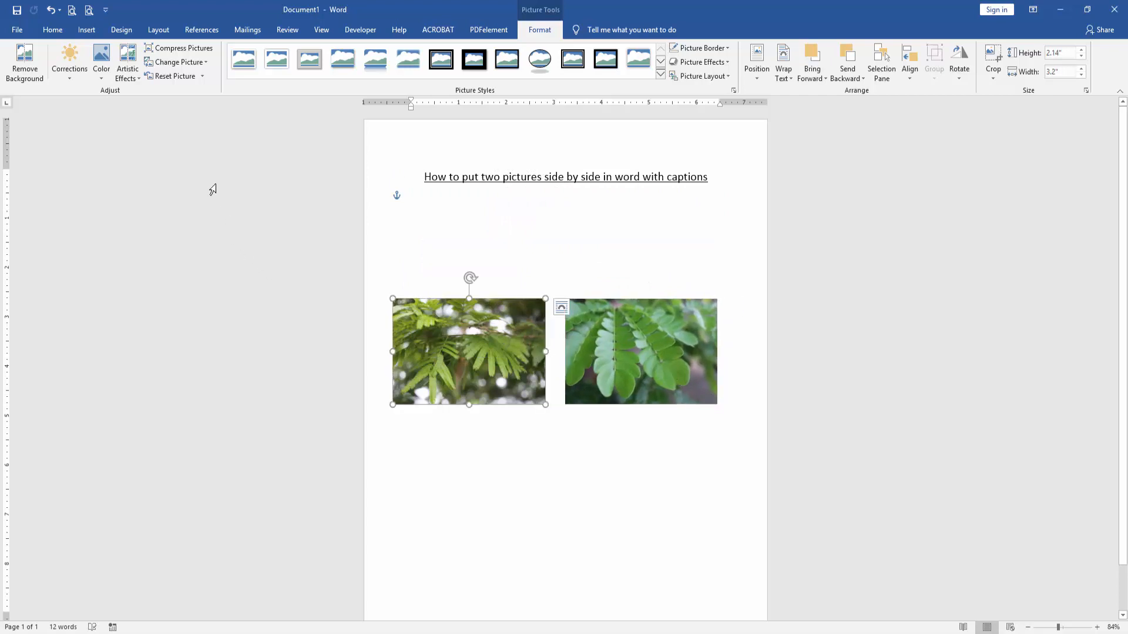
- Add an Equation-labelled caption with the title text below the left leaf photo
{"action": "left_click", "coordinate": [201, 30]}
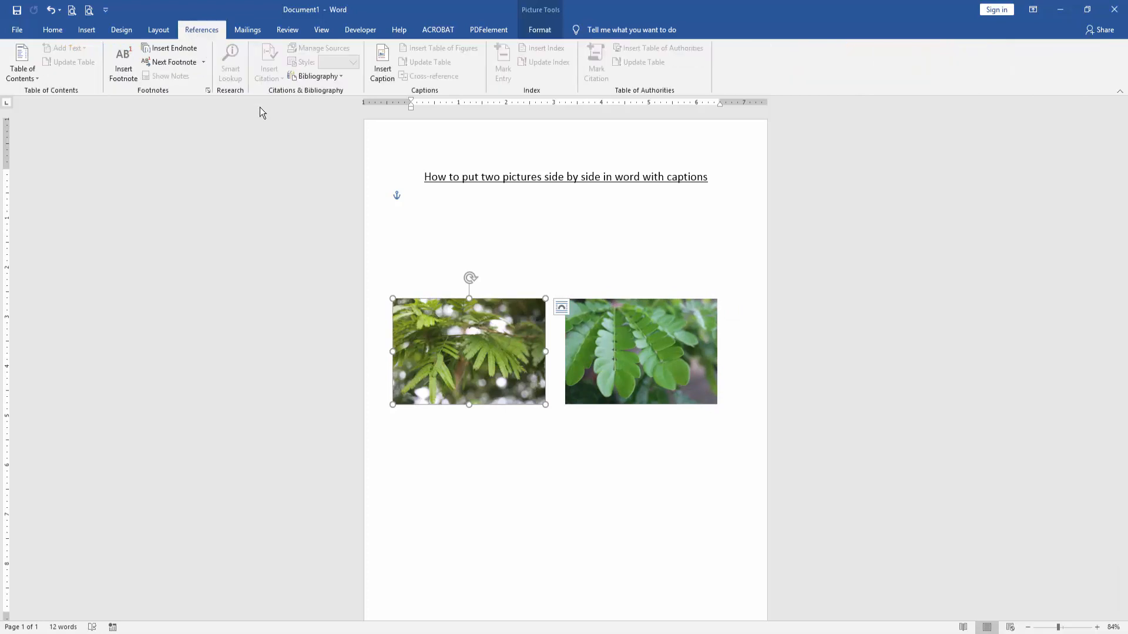
{"action": "left_click", "coordinate": [382, 62]}
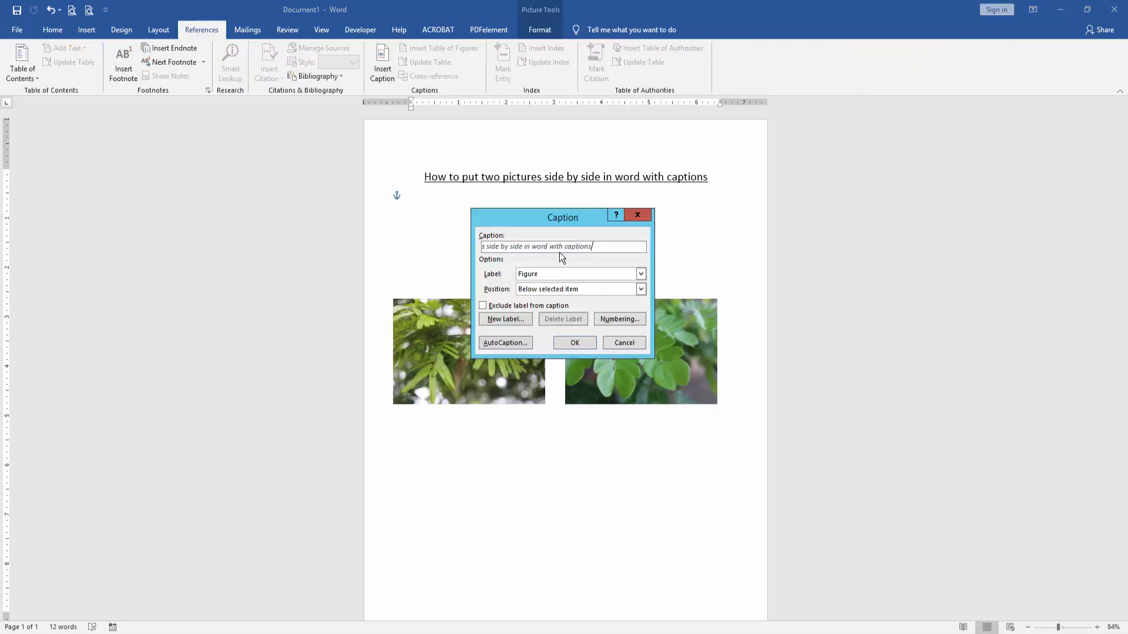
{"action": "left_click", "coordinate": [638, 275]}
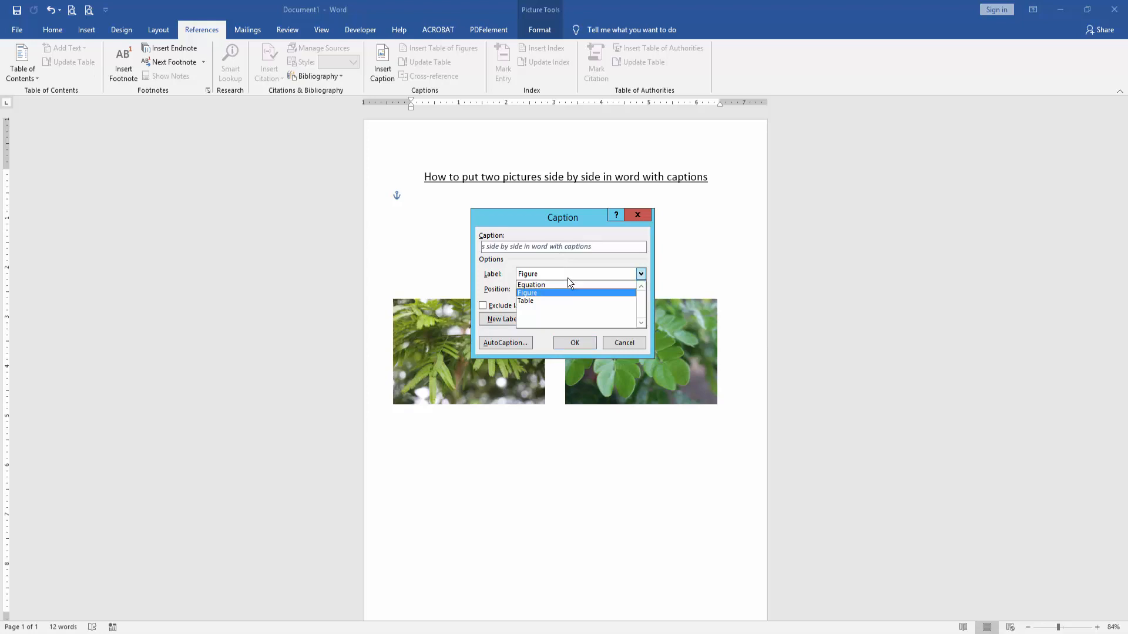
{"action": "mouse_move", "coordinate": [560, 285]}
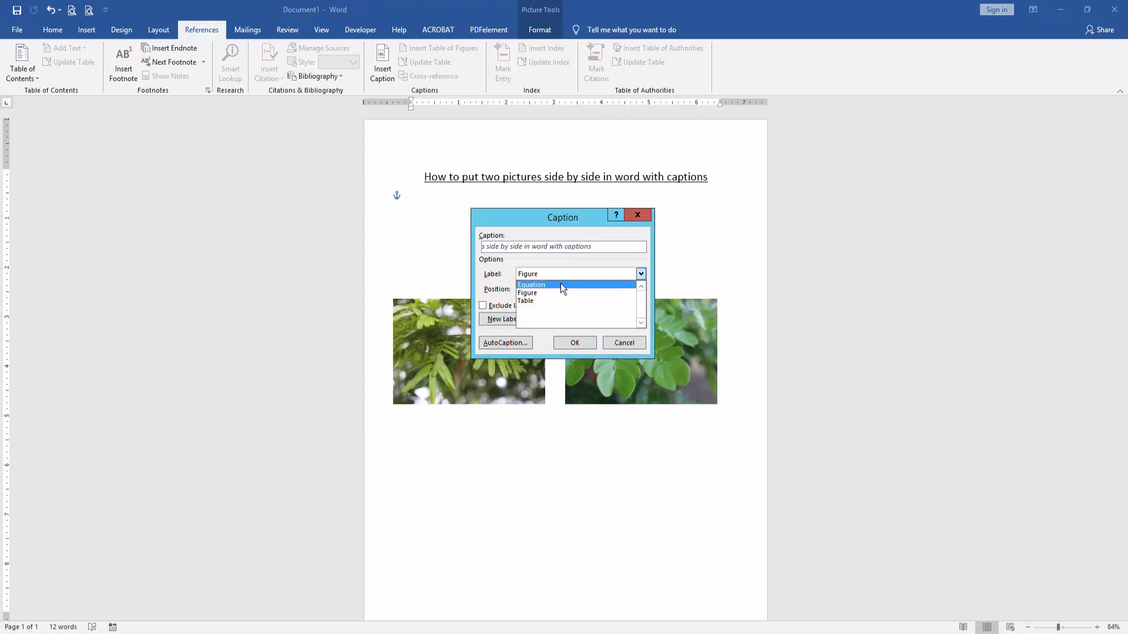
{"action": "left_click", "coordinate": [531, 285]}
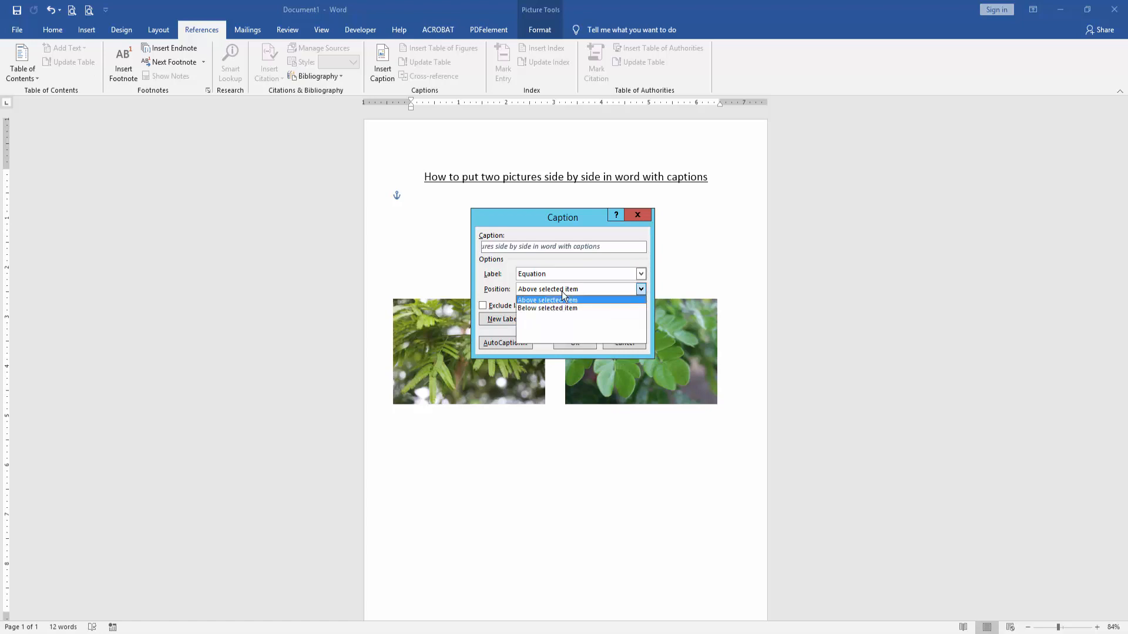
{"action": "left_click", "coordinate": [547, 308]}
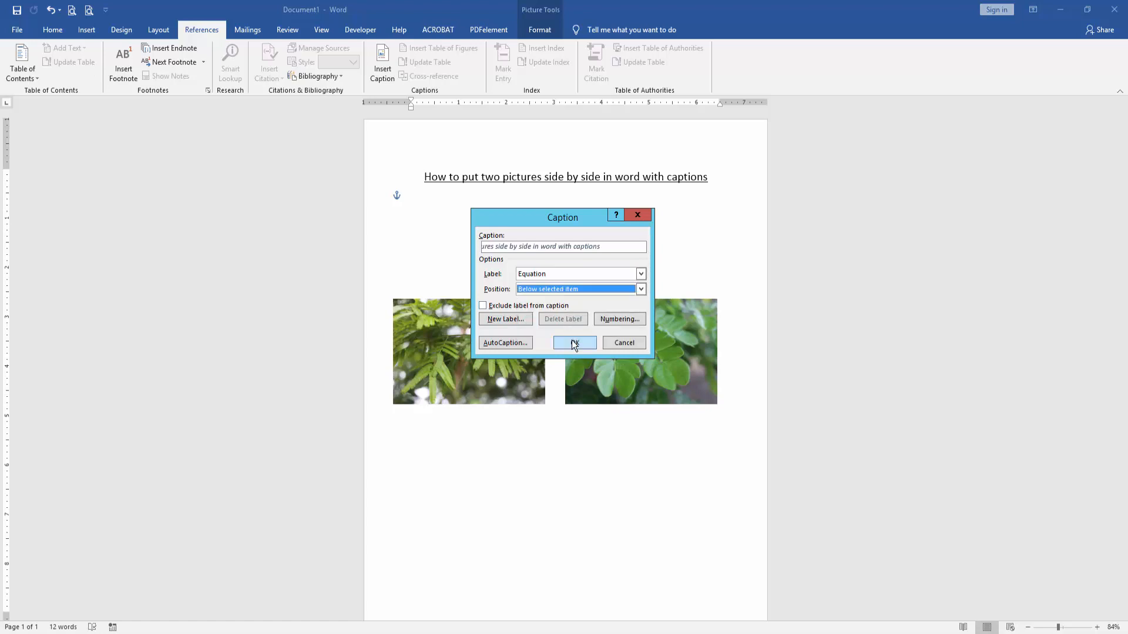
{"action": "left_click", "coordinate": [574, 343]}
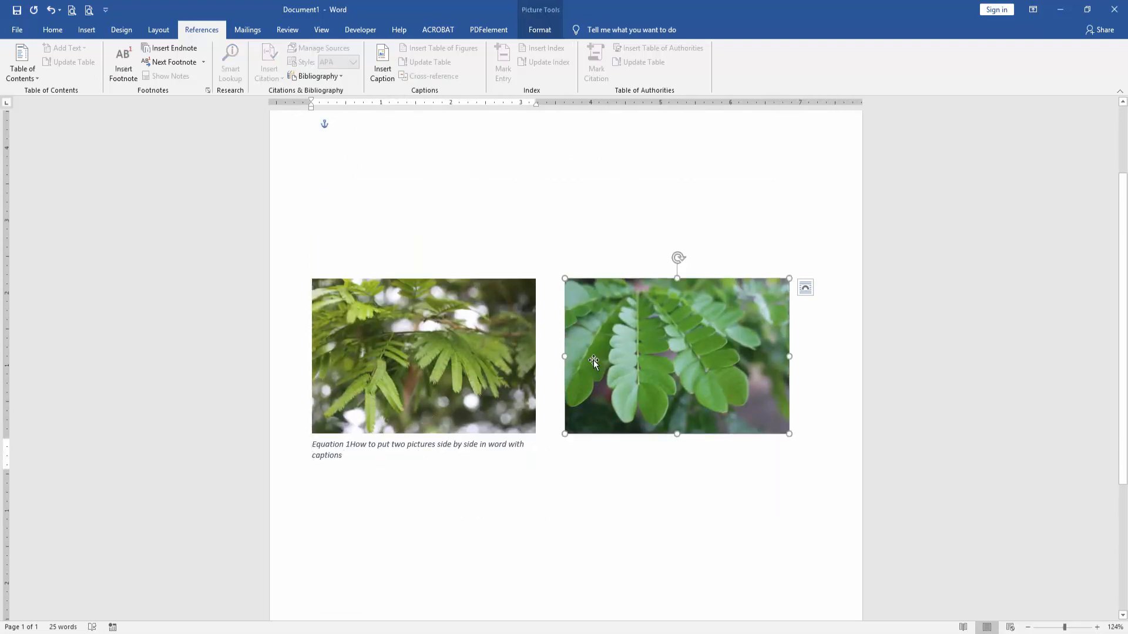
{"action": "mouse_move", "coordinate": [536, 320]}
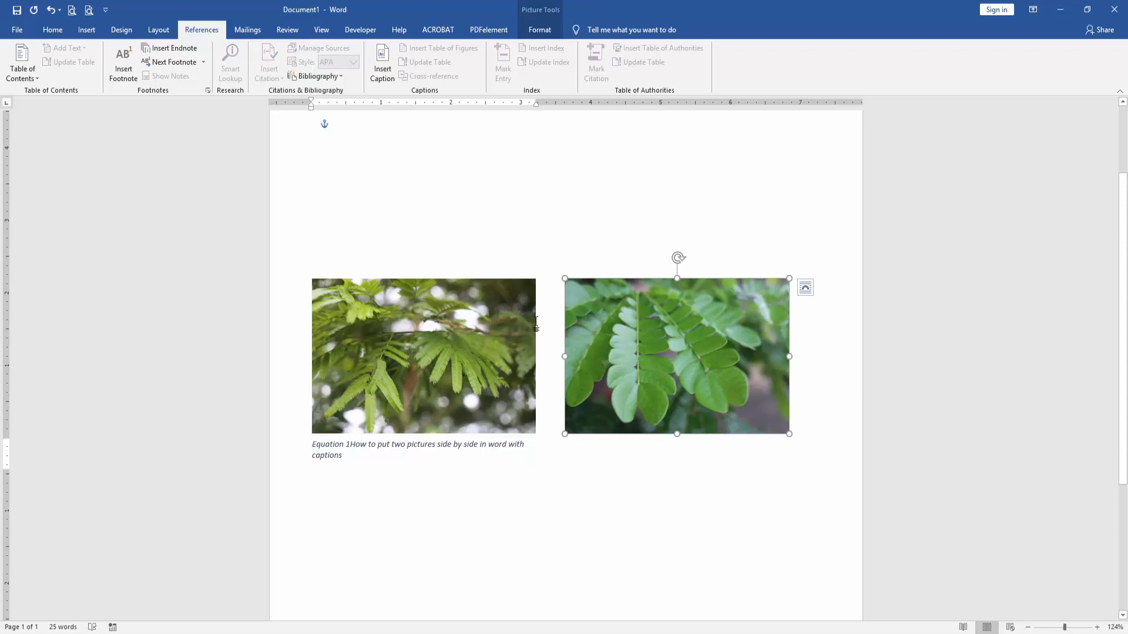
{"action": "mouse_move", "coordinate": [301, 137]}
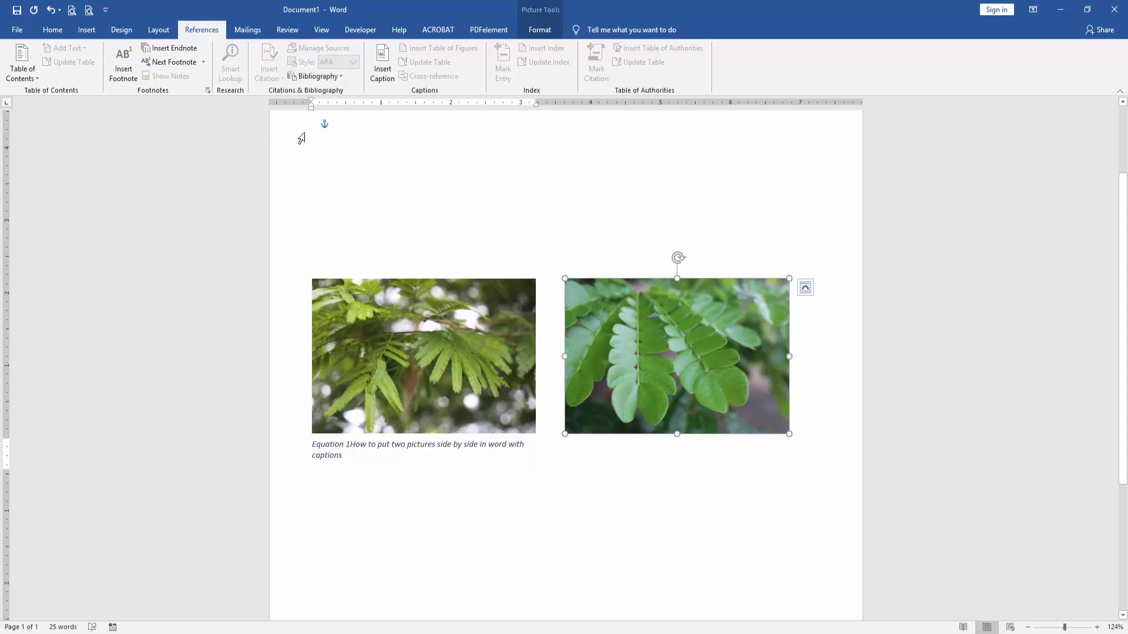
- Add an Equation caption with the title text under the right photo, then deselect it
{"action": "left_click", "coordinate": [382, 63]}
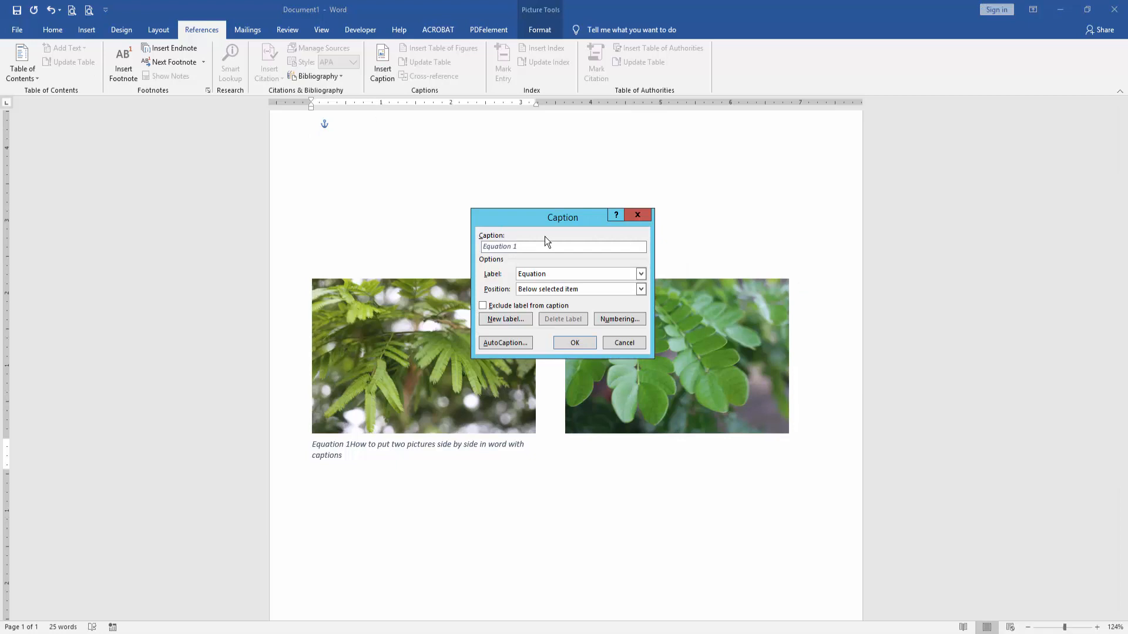
{"action": "left_click", "coordinate": [574, 343]}
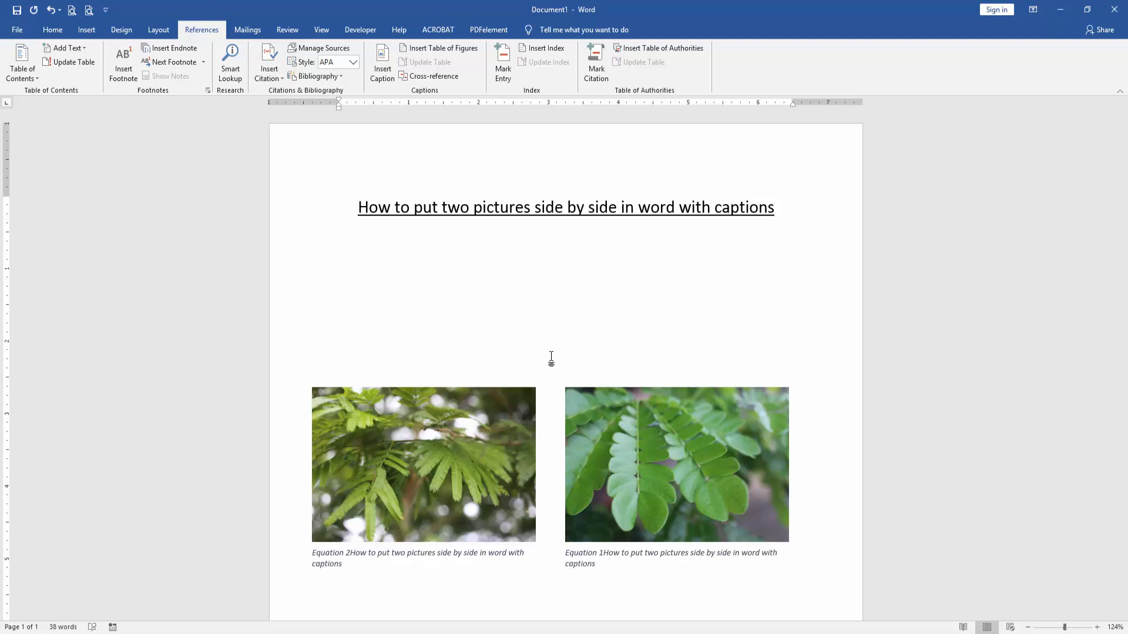
{"action": "left_click", "coordinate": [339, 234]}
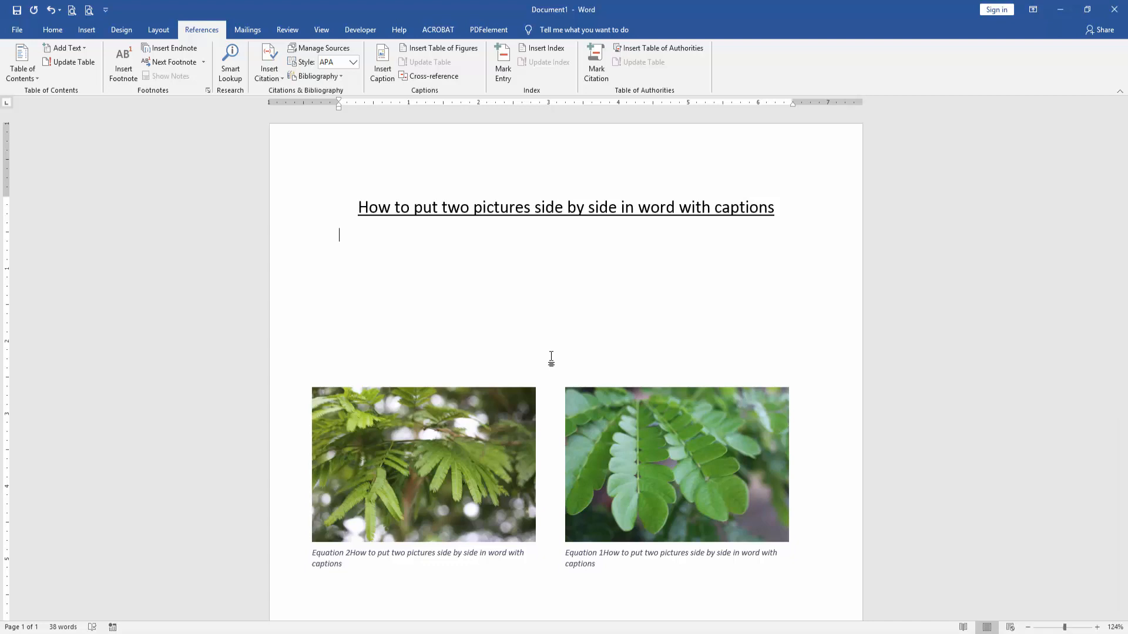